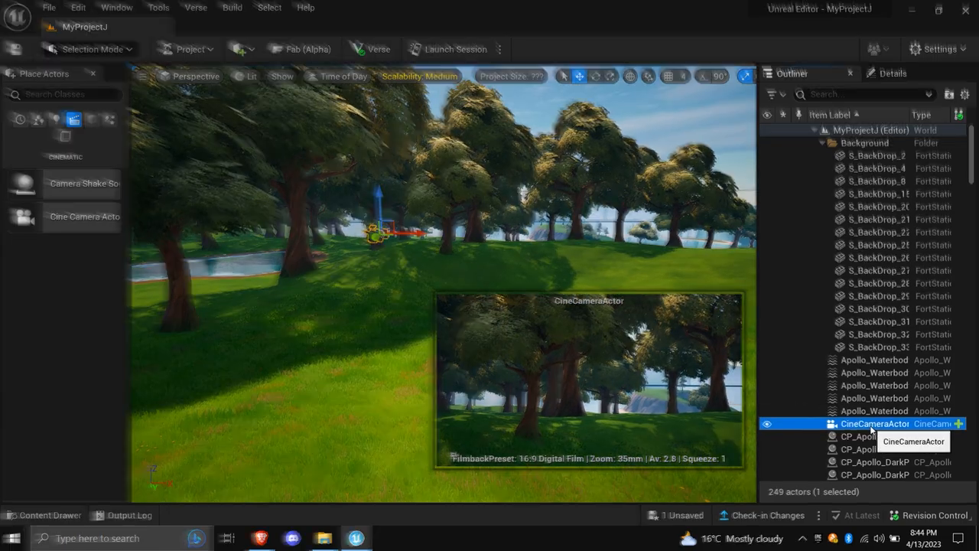
# Step: Rename the CineCameraActor in the Outliner to 'Camera'
pyautogui.rightClick(875, 422)
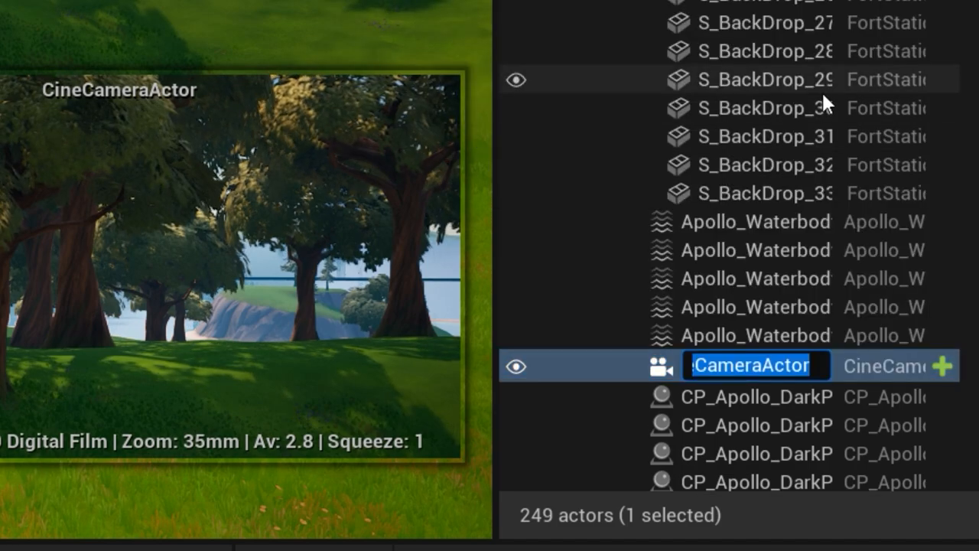
pyautogui.write('Camera')
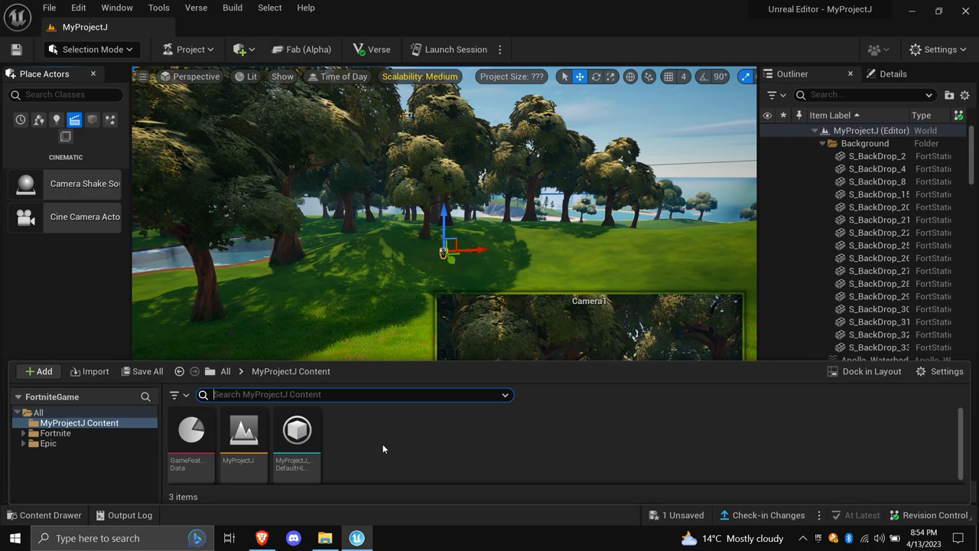
# Step: Create a Level Sequence named Camera1 in the Content Drawer and open it in Sequencer
pyautogui.click(39, 372)
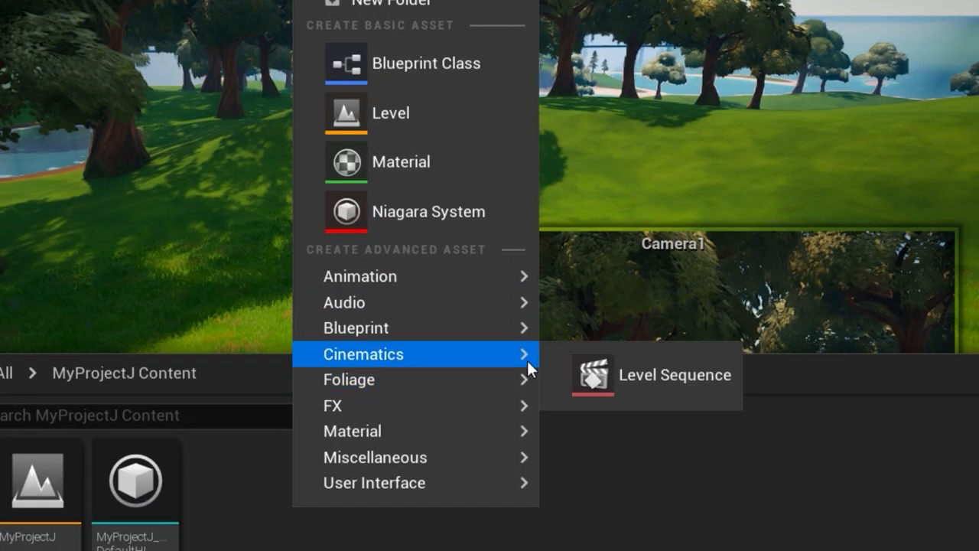
pyautogui.moveTo(673, 375)
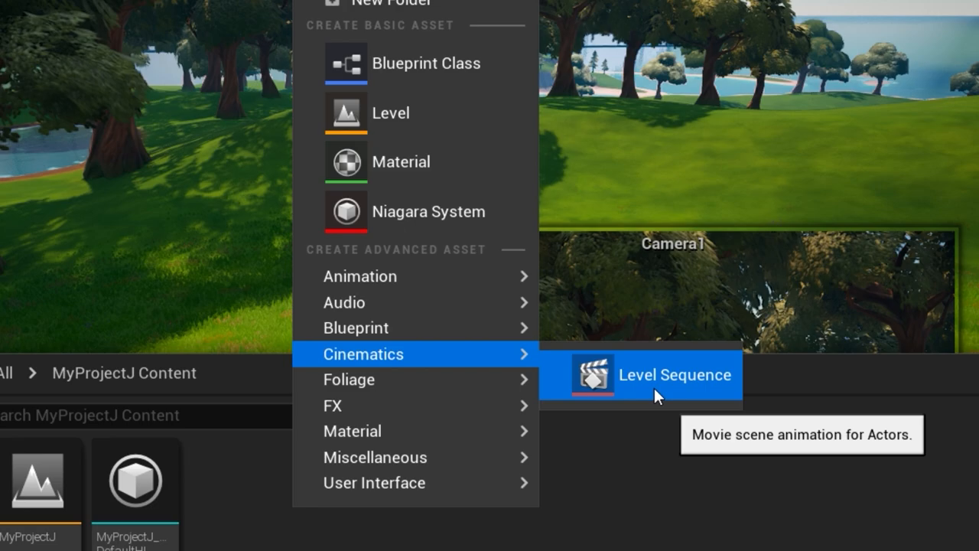
pyautogui.click(674, 375)
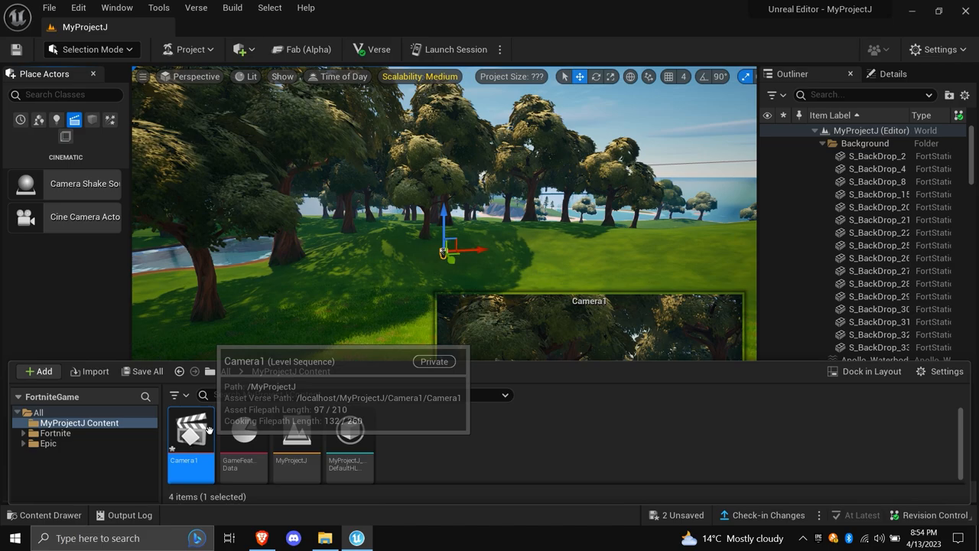
pyautogui.doubleClick(190, 428)
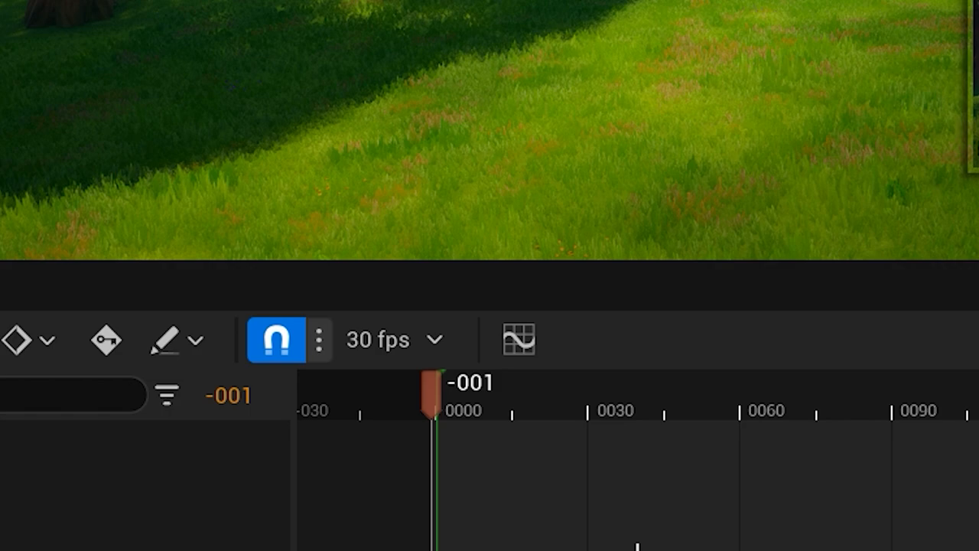
# Step: Set the Camera1 sequence to 60 fps and drag its playback end further along the timeline
pyautogui.click(395, 339)
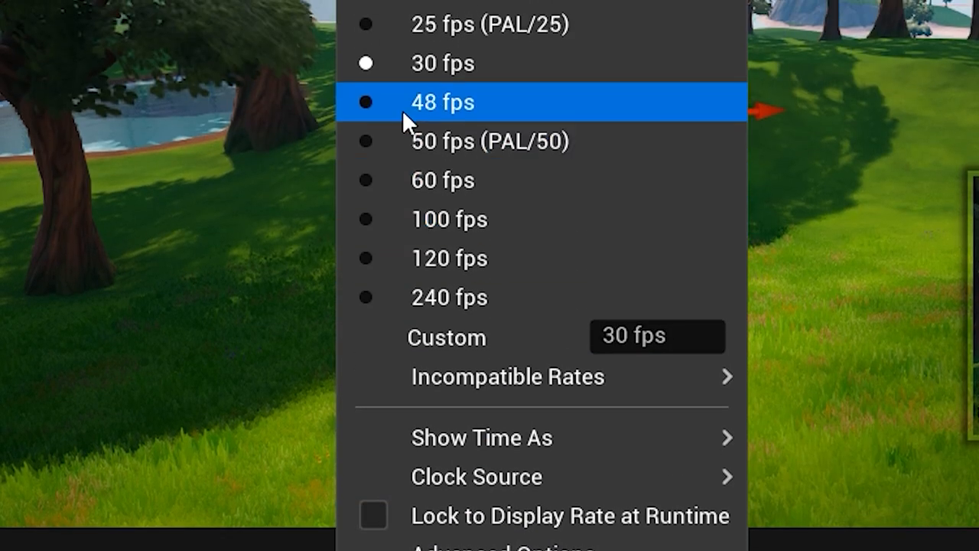
pyautogui.moveTo(442, 180)
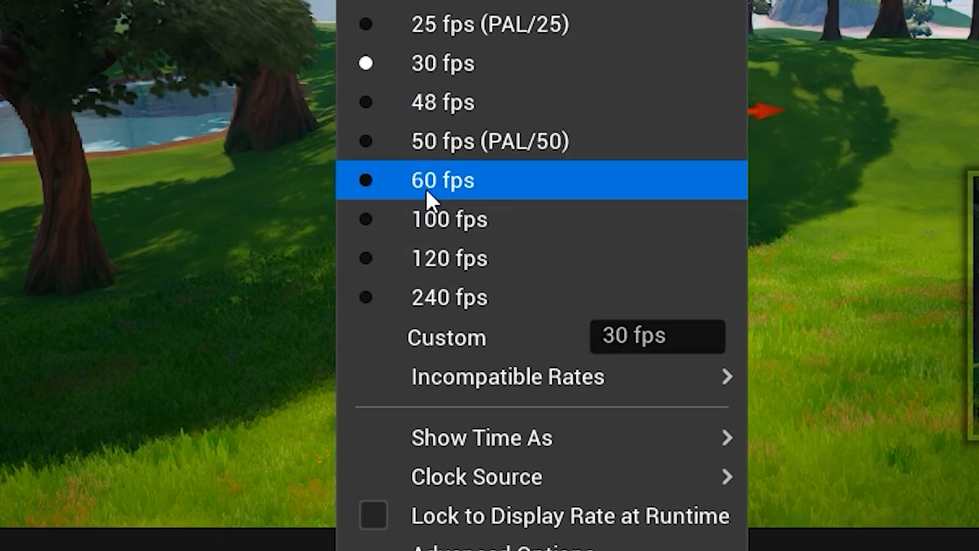
pyautogui.click(440, 181)
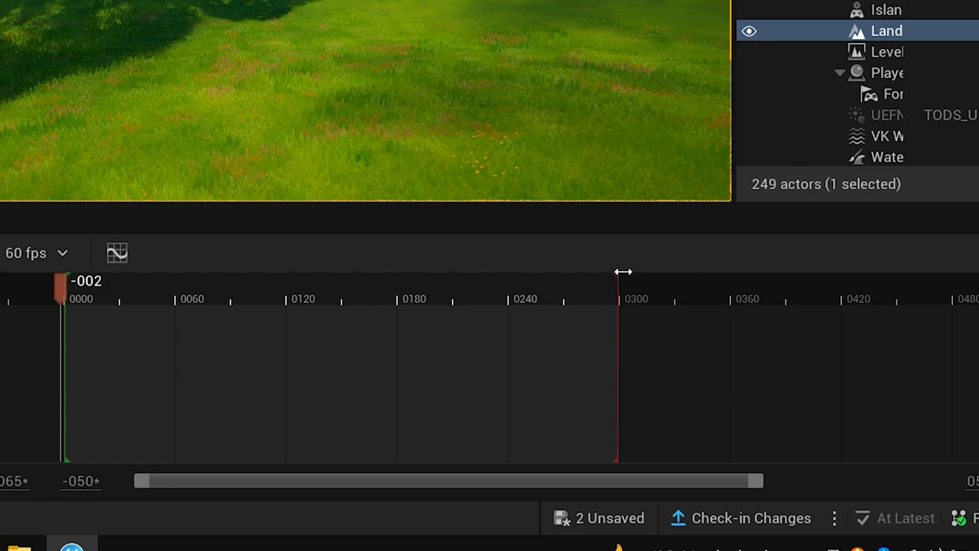
pyautogui.moveTo(619, 272); pyautogui.dragTo(858, 297)
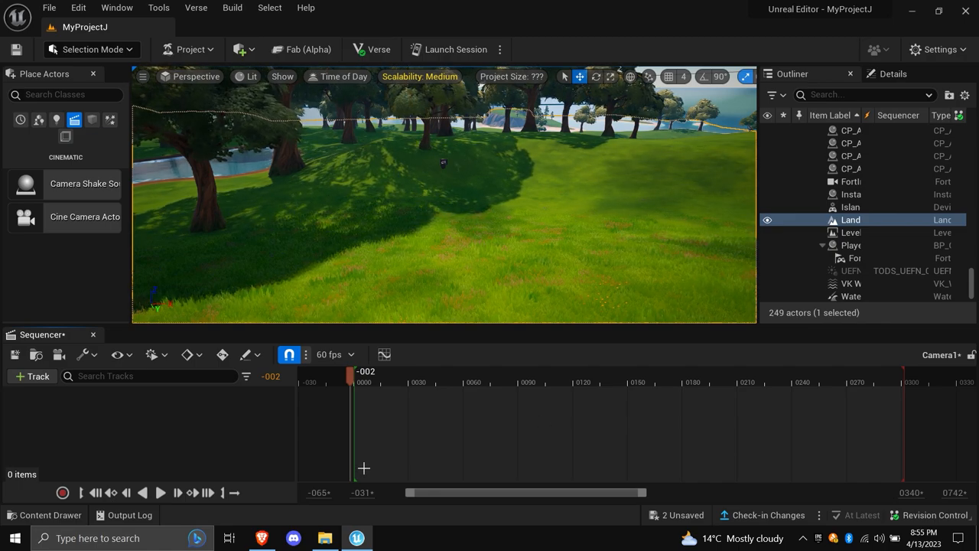
# Step: Add the Camera1 actor to the sequence as a track, searching 'cam' under Actor To Sequencer
pyautogui.click(31, 376)
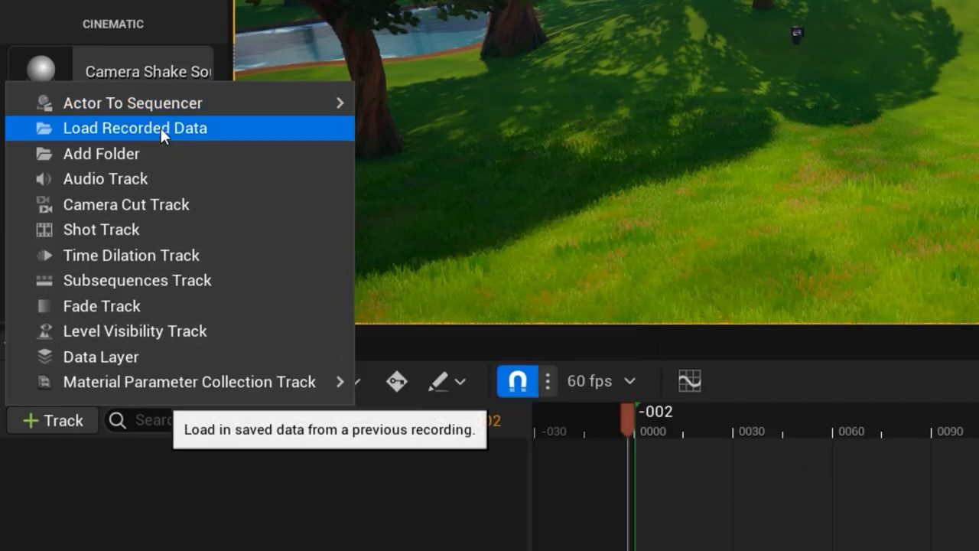
pyautogui.moveTo(131, 102)
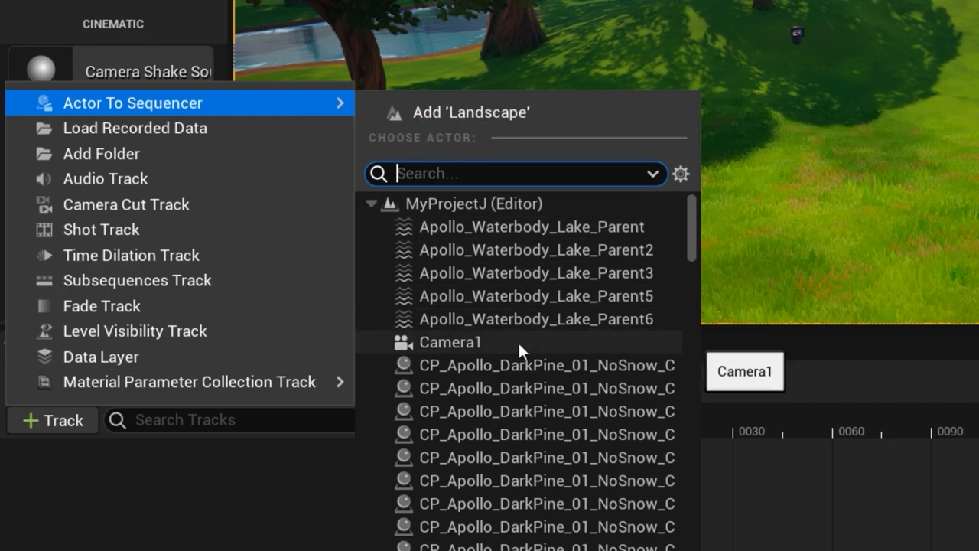
pyautogui.write('cam')
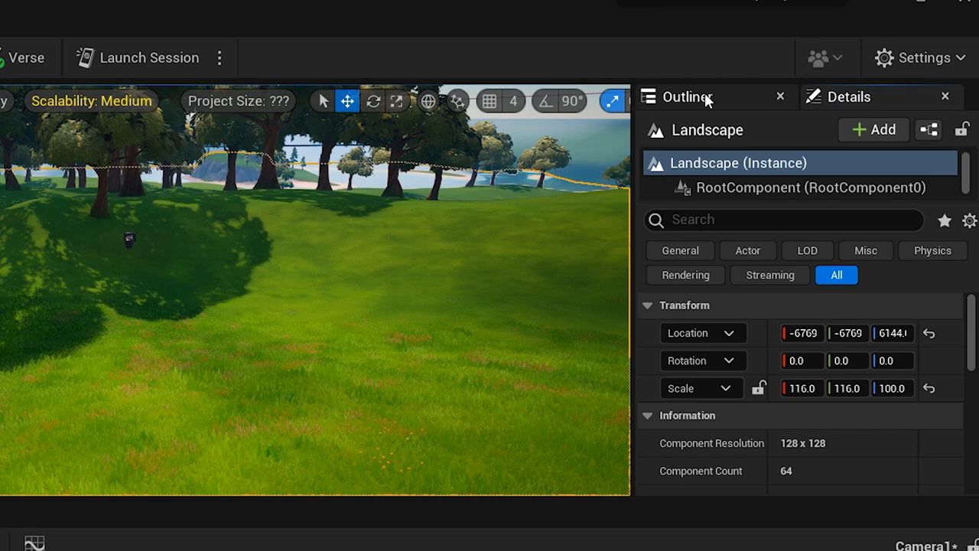
pyautogui.click(687, 96)
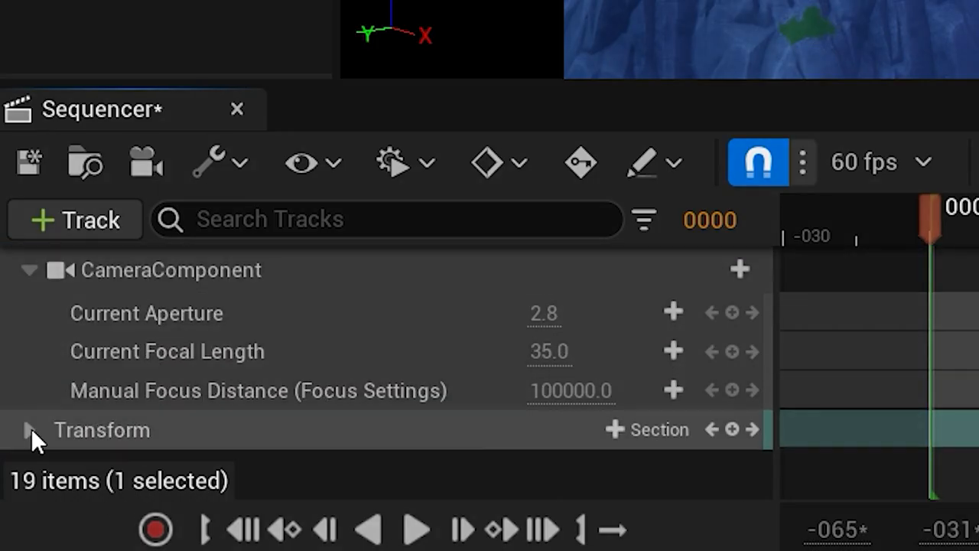
# Step: Key Camera1's transform at frame 0, then at frame 27 after repositioning the camera
pyautogui.click(29, 430)
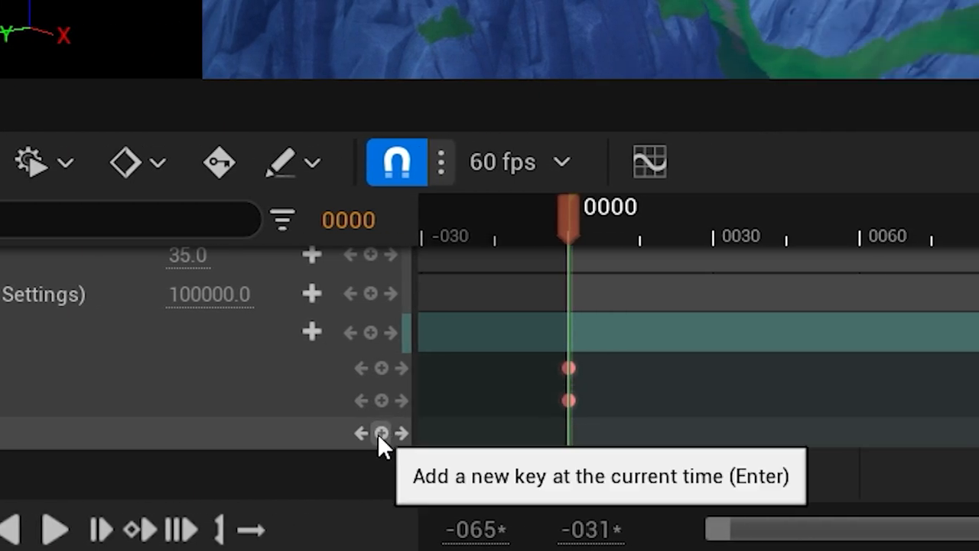
pyautogui.click(379, 433)
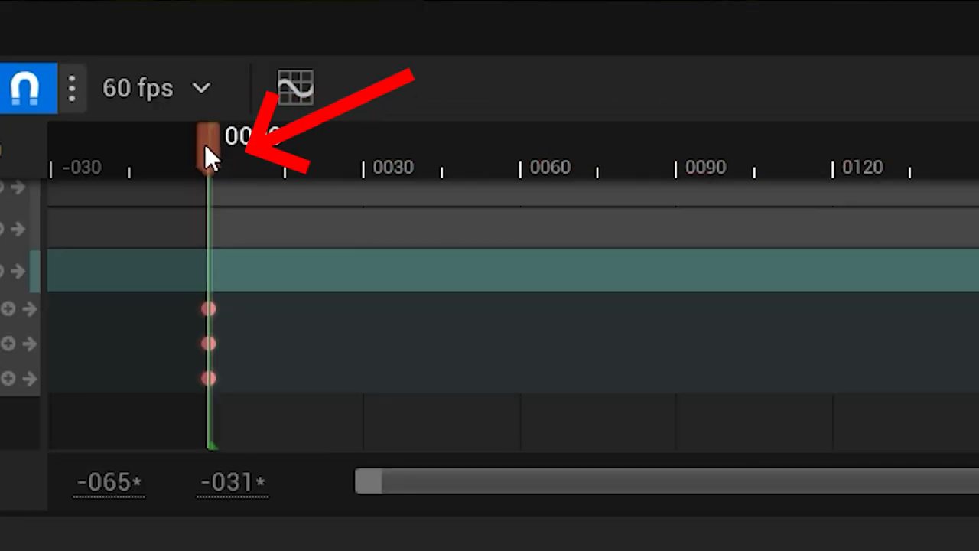
pyautogui.moveTo(211, 137); pyautogui.dragTo(391, 137)
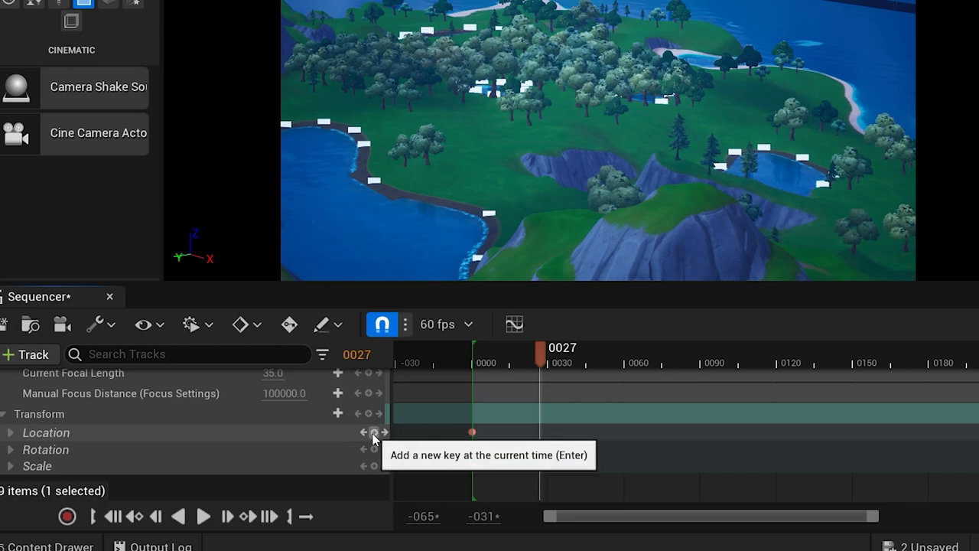
pyautogui.click(374, 431)
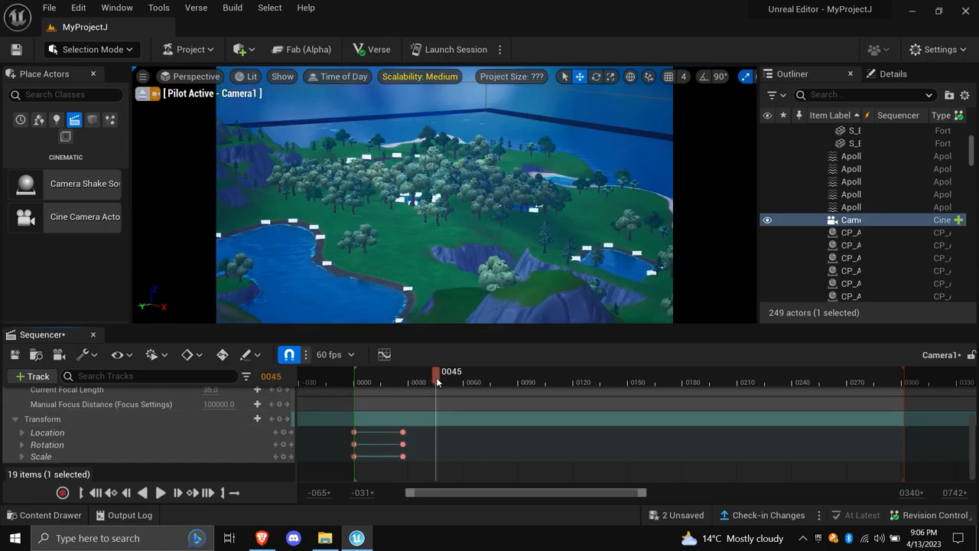
pyautogui.moveTo(438, 382); pyautogui.dragTo(422, 382)
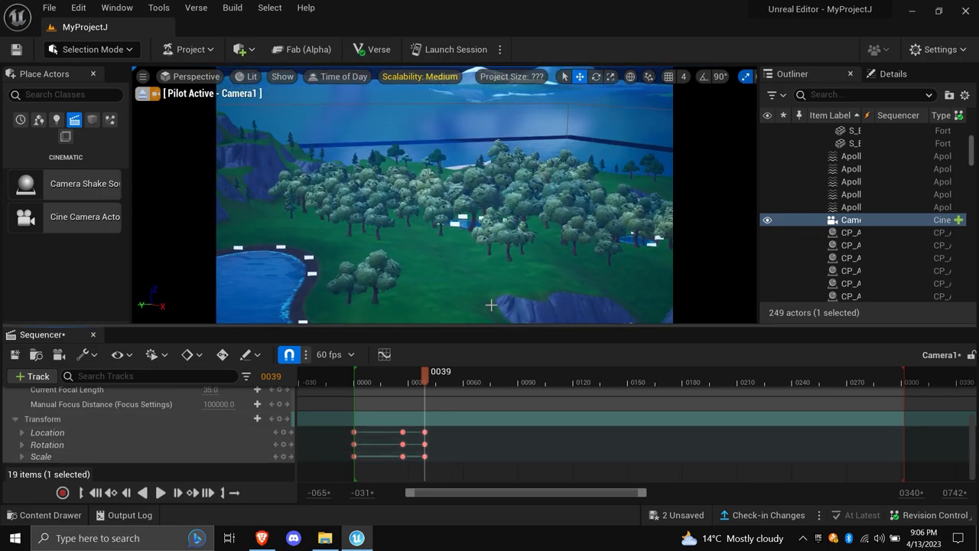
pyautogui.moveTo(420, 379); pyautogui.dragTo(446, 379)
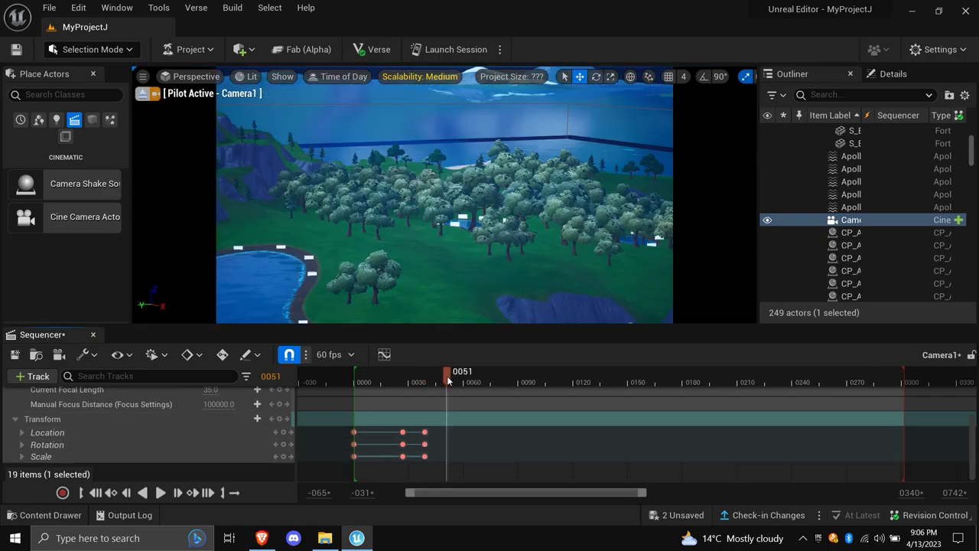
pyautogui.click(159, 492)
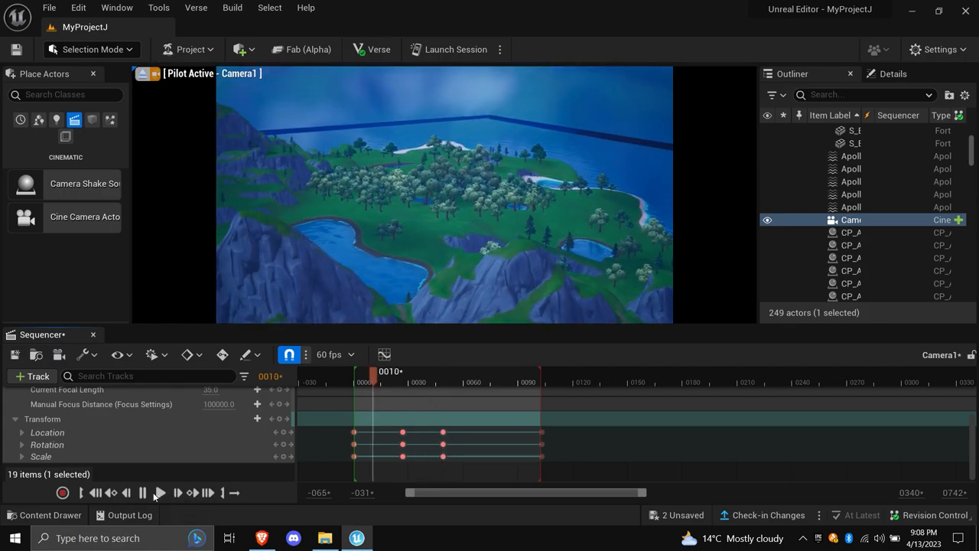
pyautogui.click(159, 492)
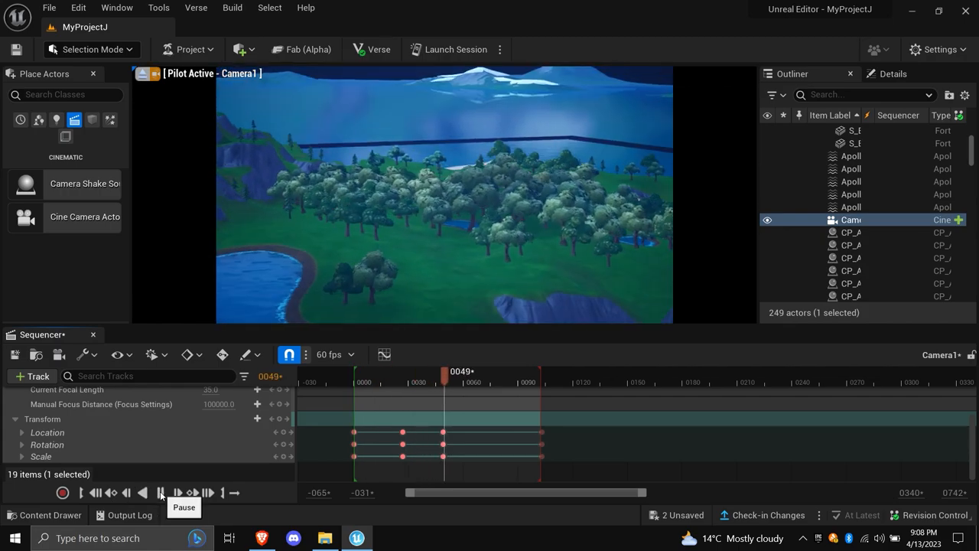
pyautogui.click(160, 492)
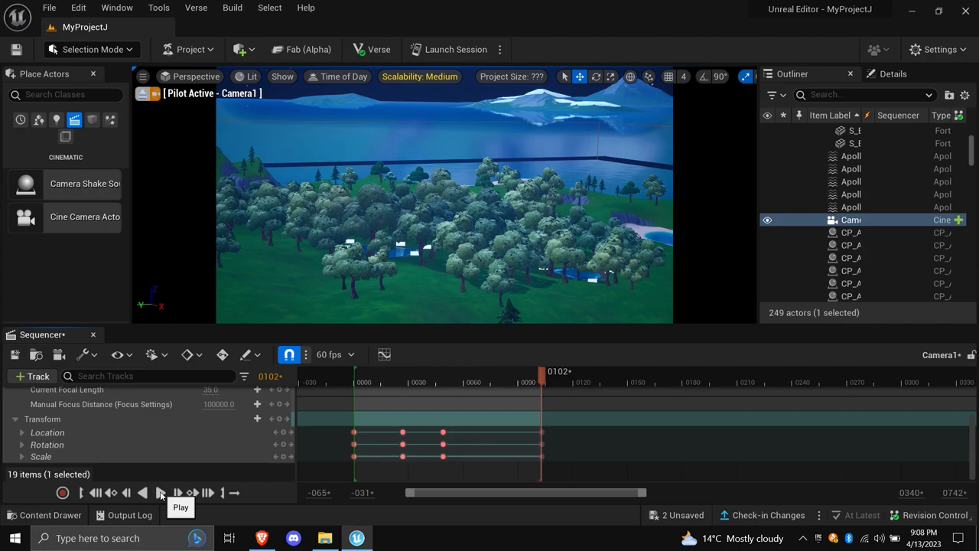
pyautogui.click(159, 492)
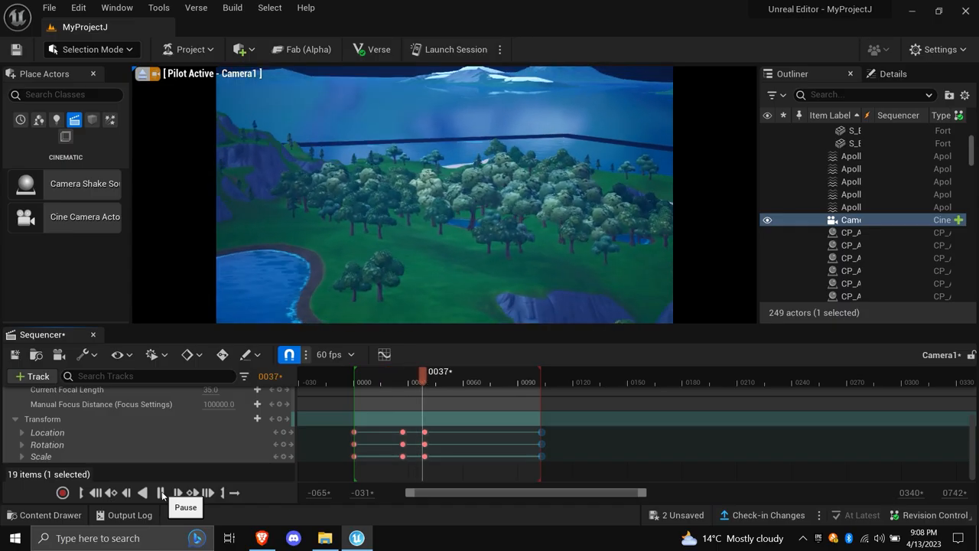
pyautogui.click(161, 493)
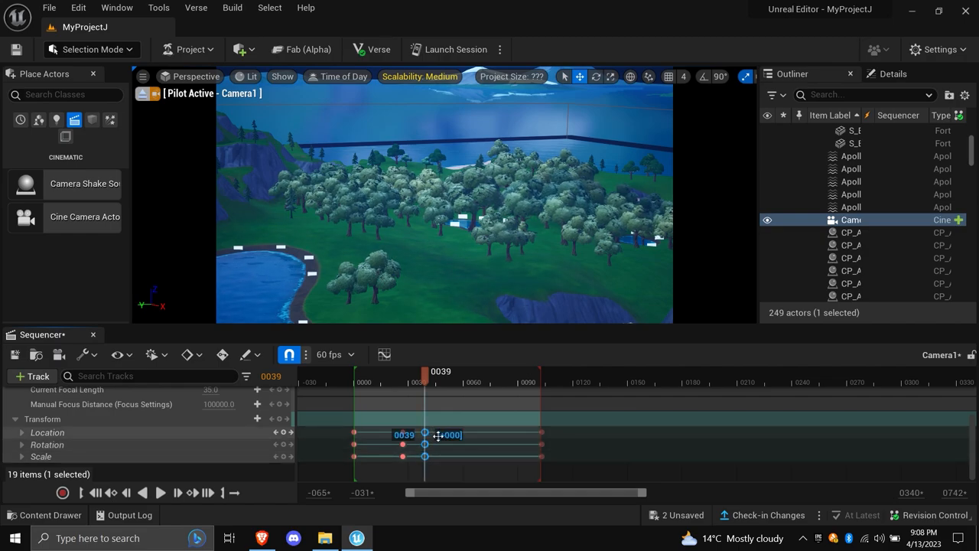
pyautogui.moveTo(425, 372); pyautogui.dragTo(444, 372)
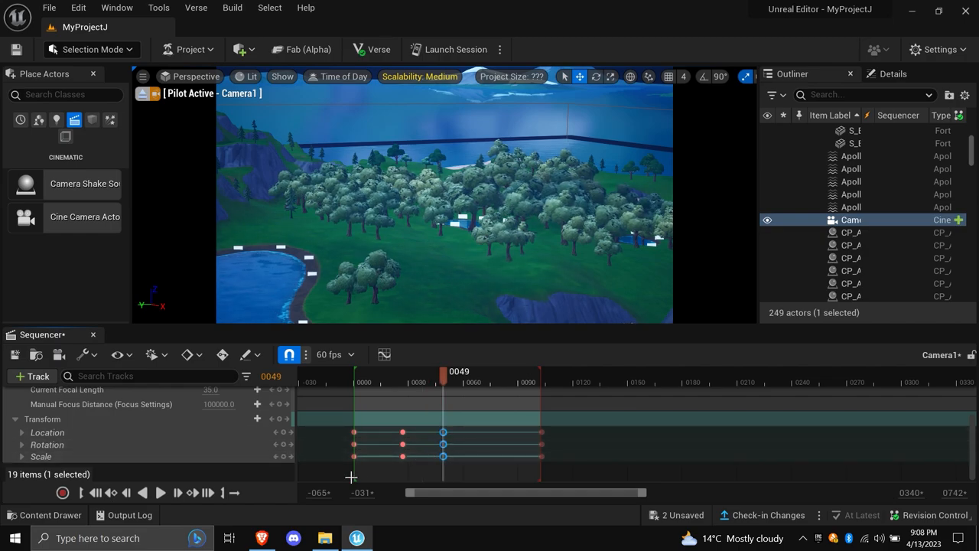
pyautogui.click(142, 492)
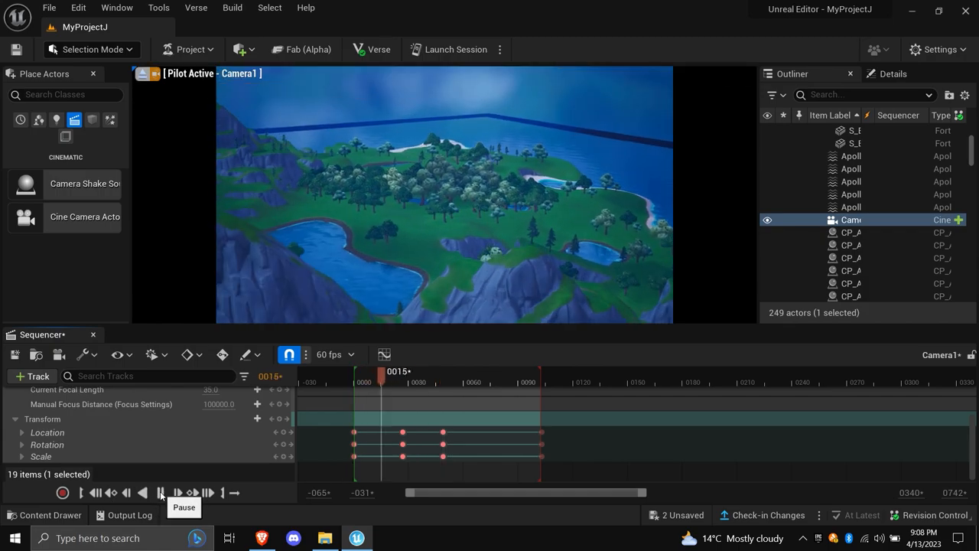
pyautogui.click(159, 493)
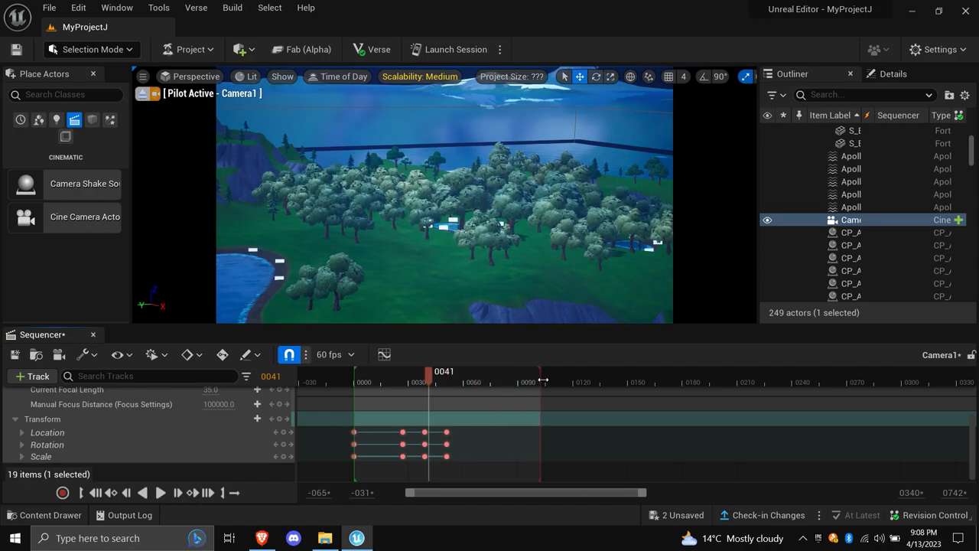
pyautogui.moveTo(428, 374); pyautogui.dragTo(446, 375)
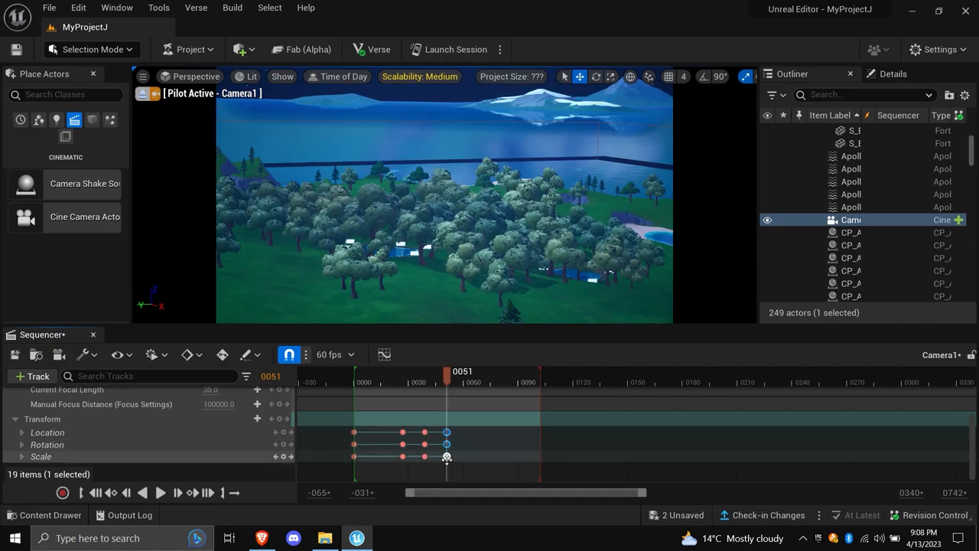
pyautogui.moveTo(447, 443); pyautogui.dragTo(475, 444)
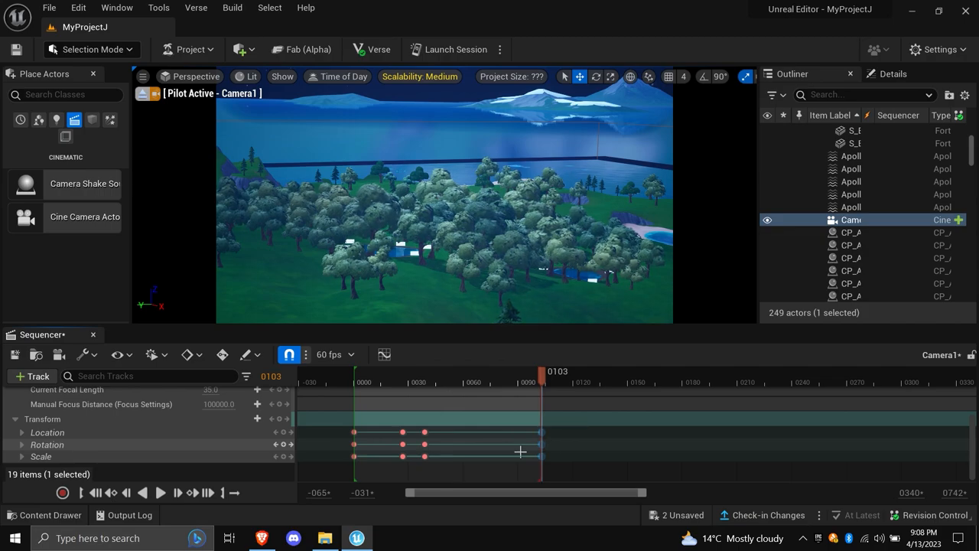
pyautogui.click(160, 493)
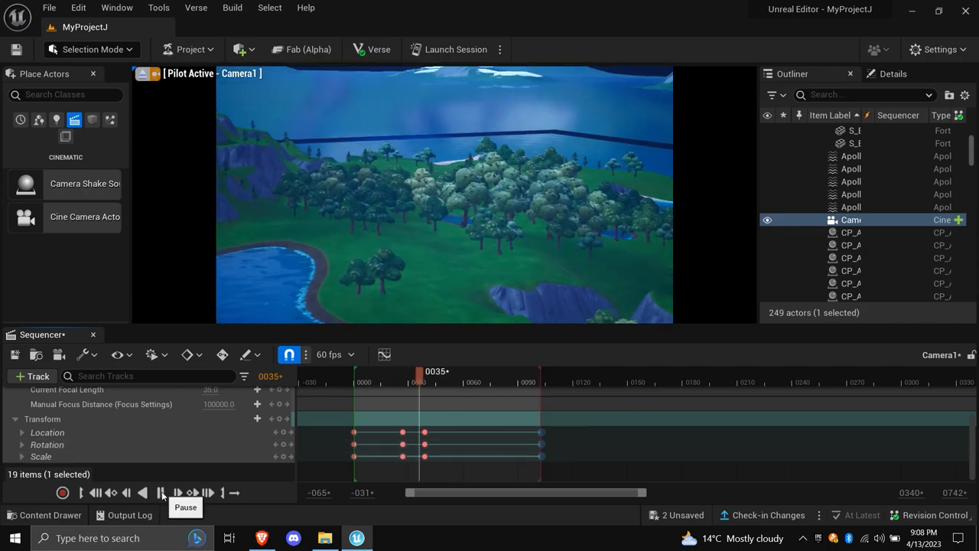
pyautogui.click(160, 493)
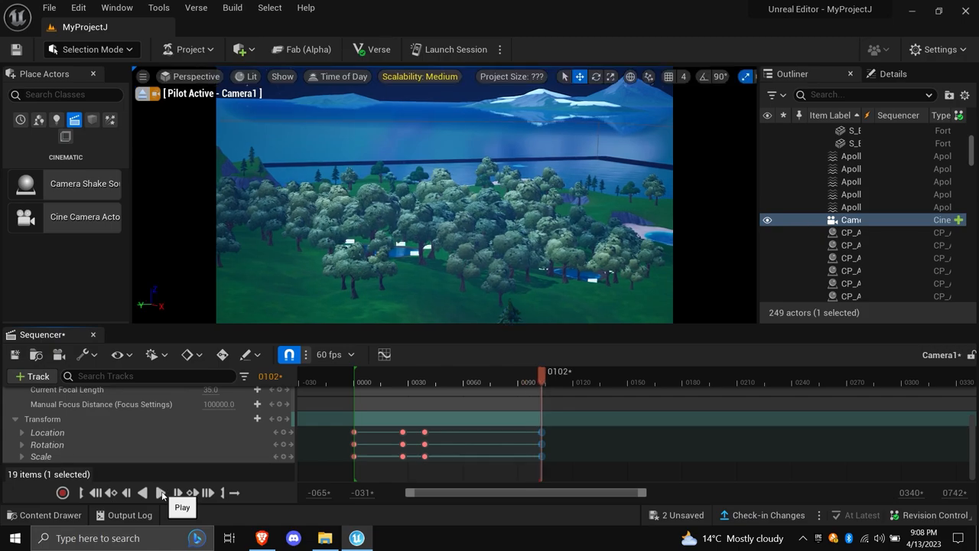
pyautogui.click(160, 493)
pyautogui.write('c')
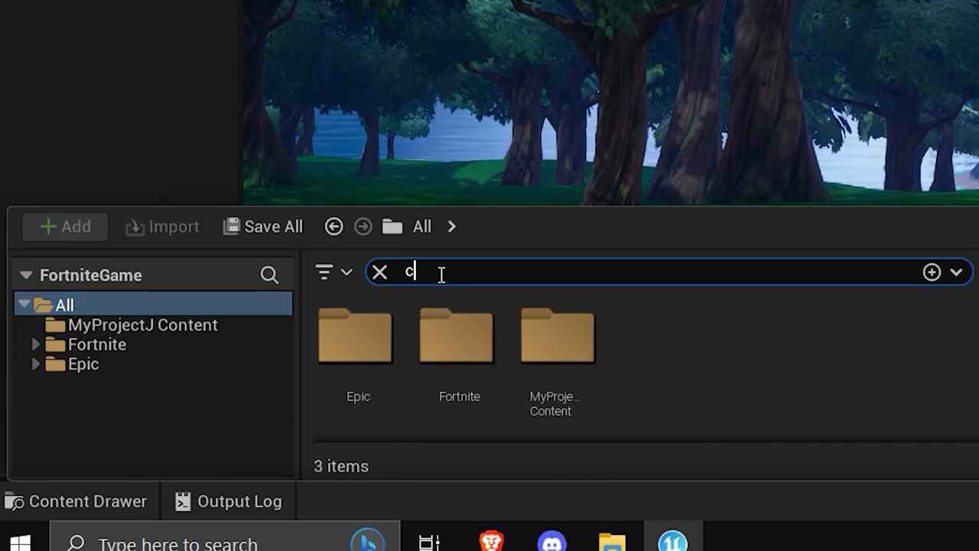
# Step: Find the Cinematic Sequence Device by searching 'cinematic' and show its Details panel
pyautogui.write('inematic')
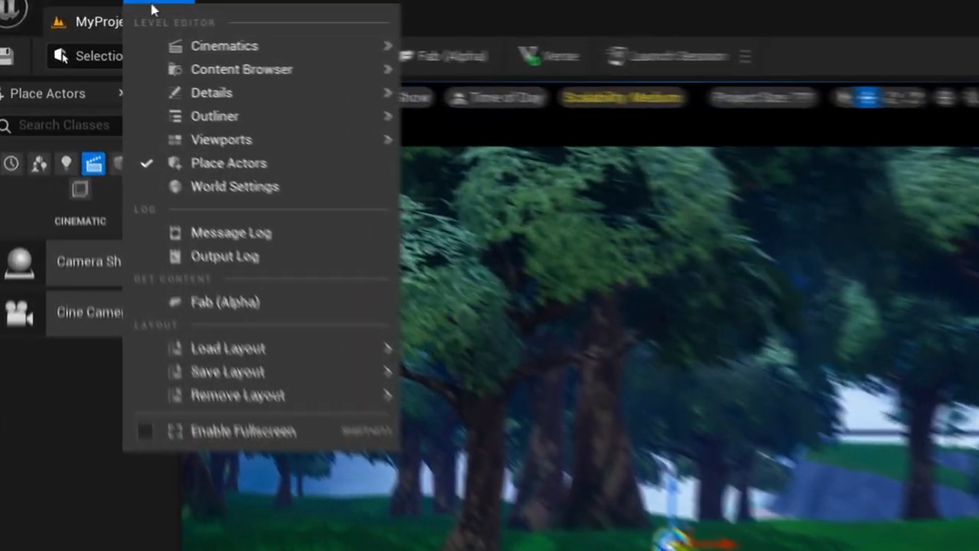
pyautogui.moveTo(257, 107)
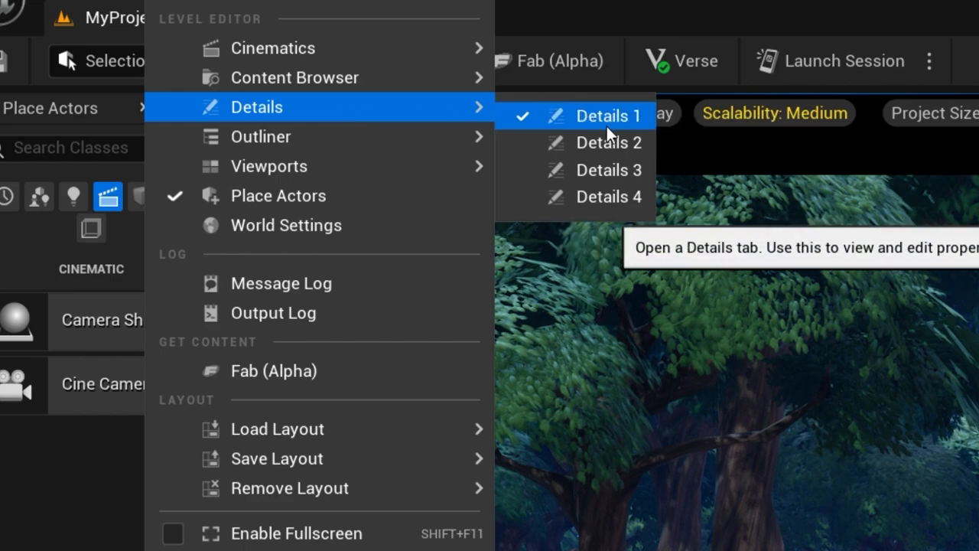
pyautogui.click(609, 116)
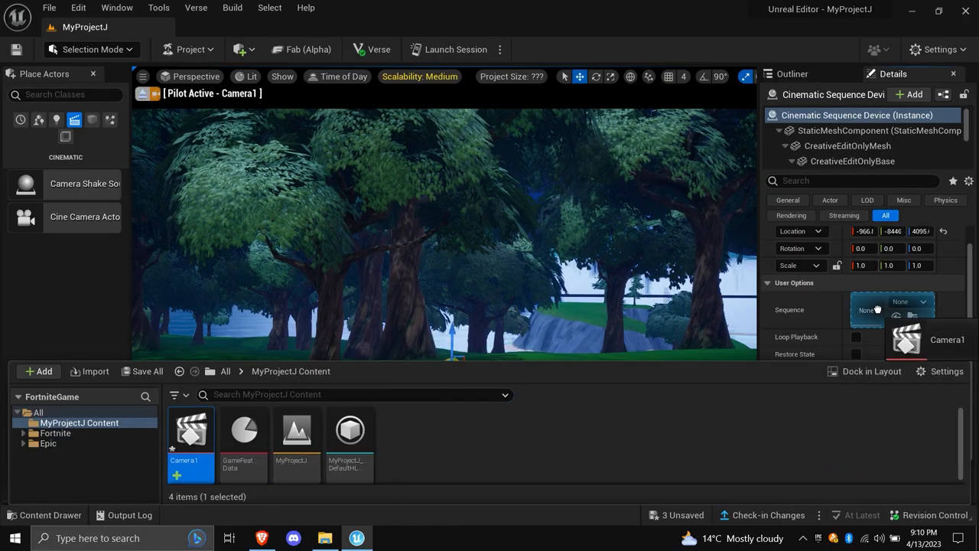
# Step: Assign Camera1 as the device's sequence, try Auto Play and its phase dropdown, leaving Auto Play off
pyautogui.click(910, 309)
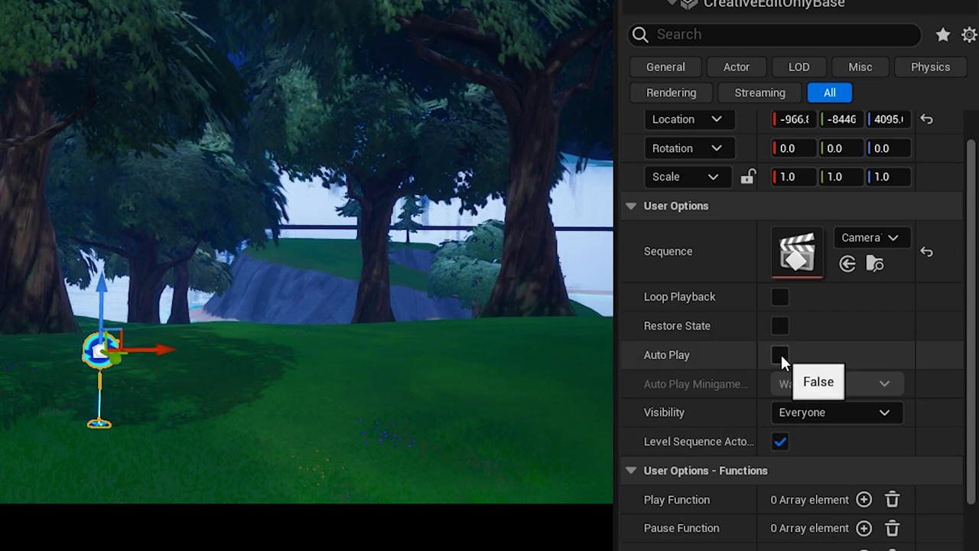
pyautogui.click(780, 355)
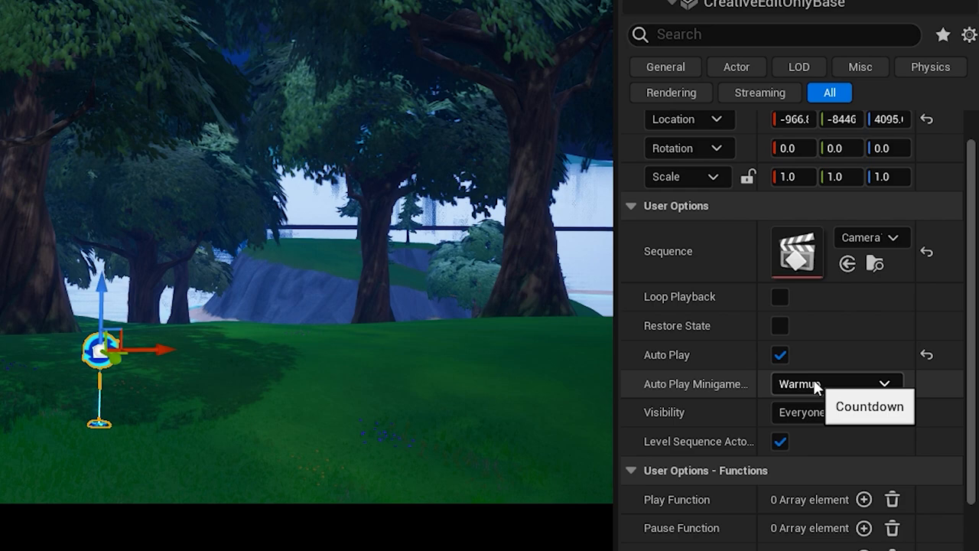
pyautogui.click(834, 383)
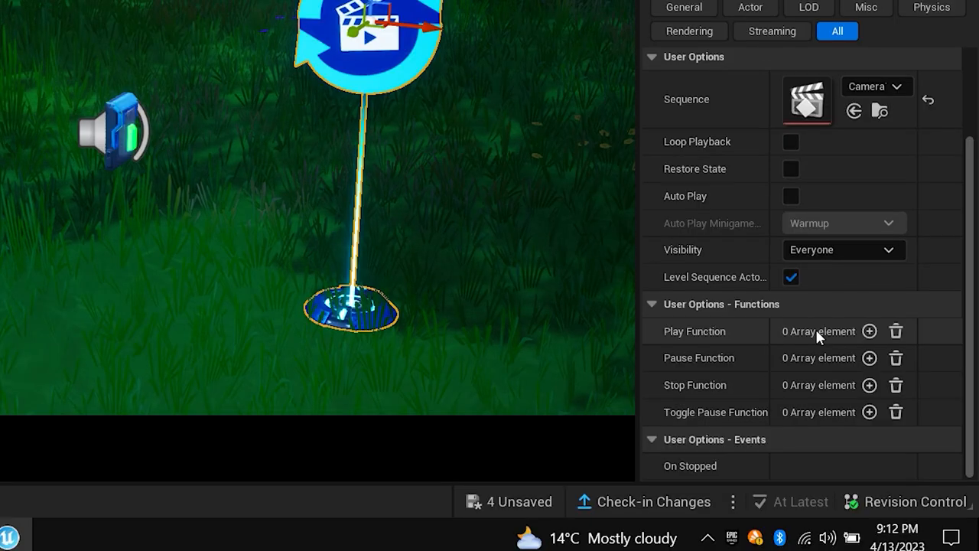
# Step: Add a Play Function entry and set Index [0] to On Interact
pyautogui.click(869, 331)
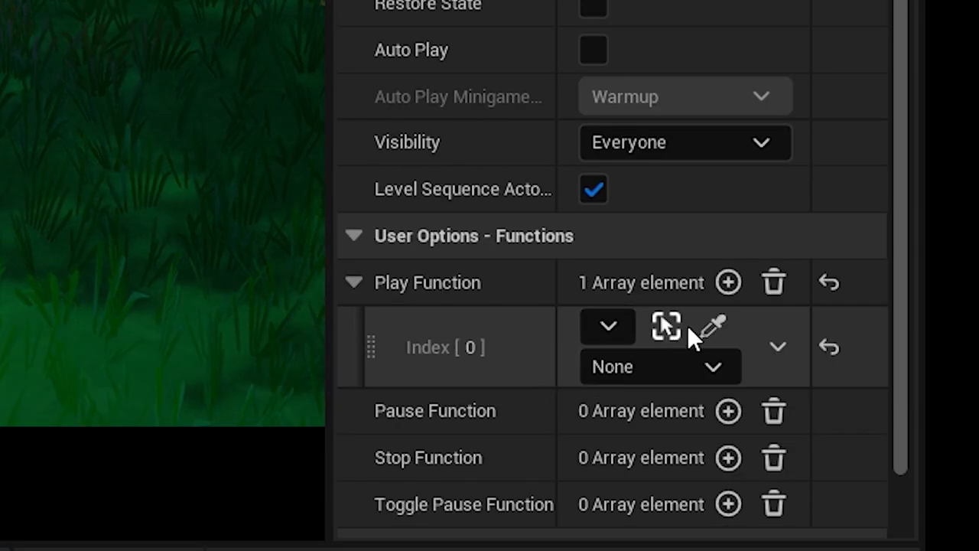
pyautogui.click(658, 367)
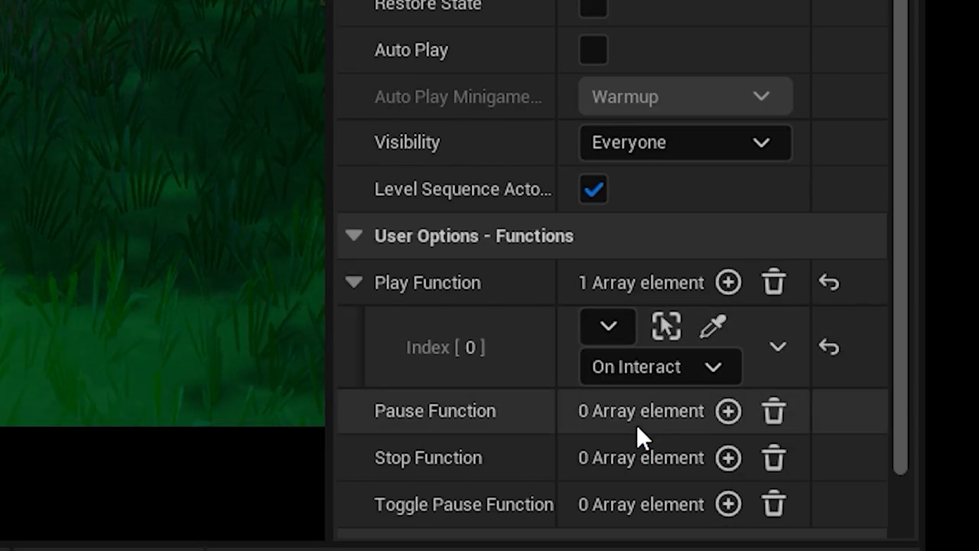